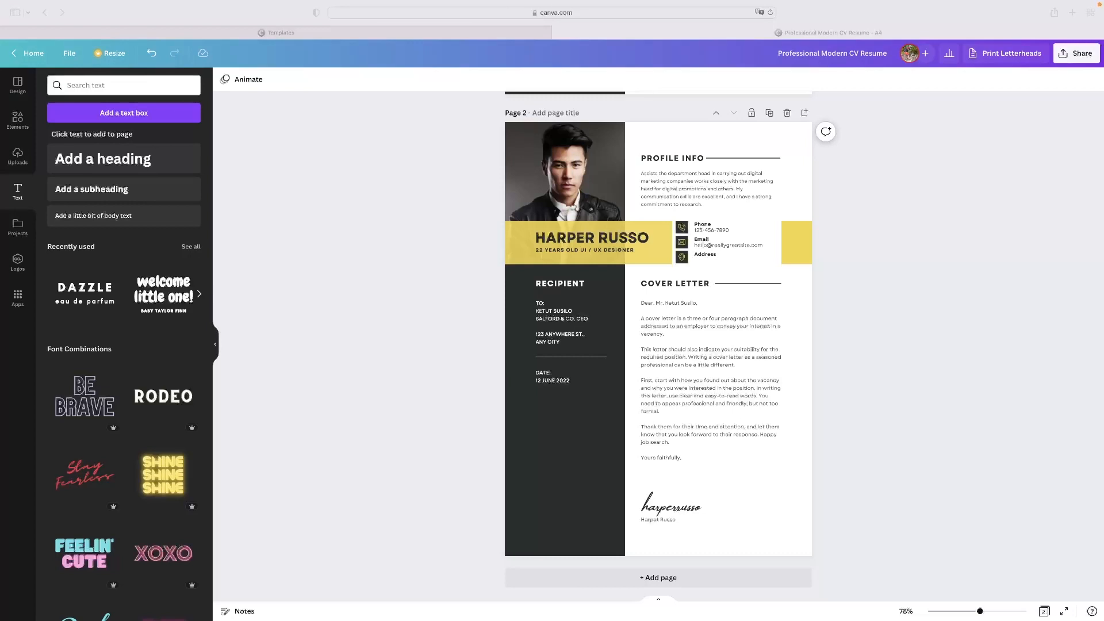
{"action": "mouse_move", "coordinate": [804, 187]}
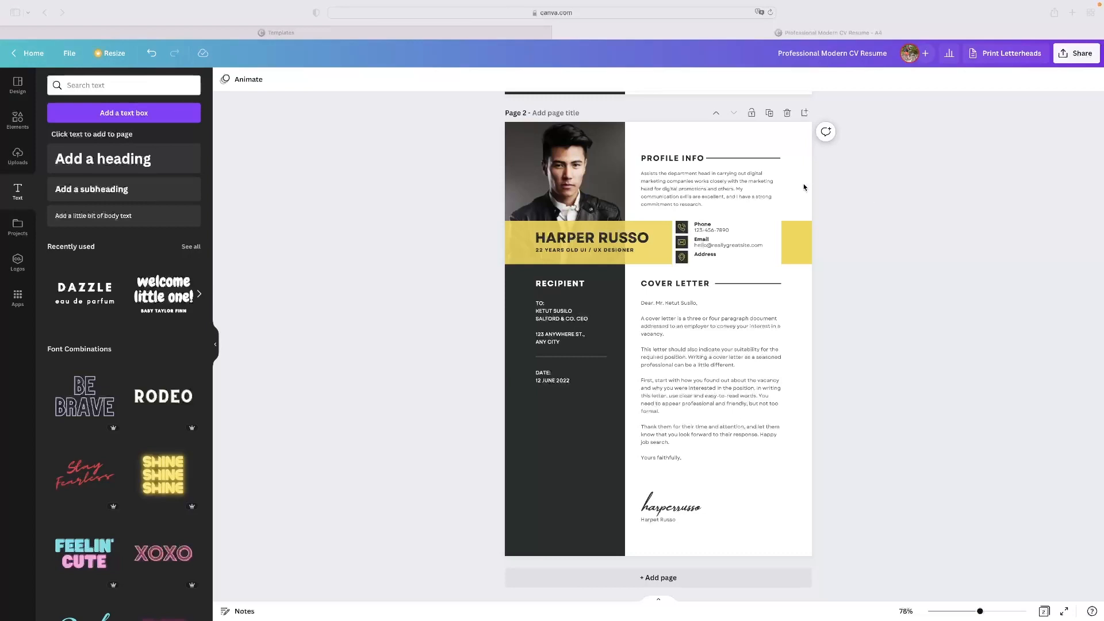
{"action": "mouse_move", "coordinate": [618, 199]}
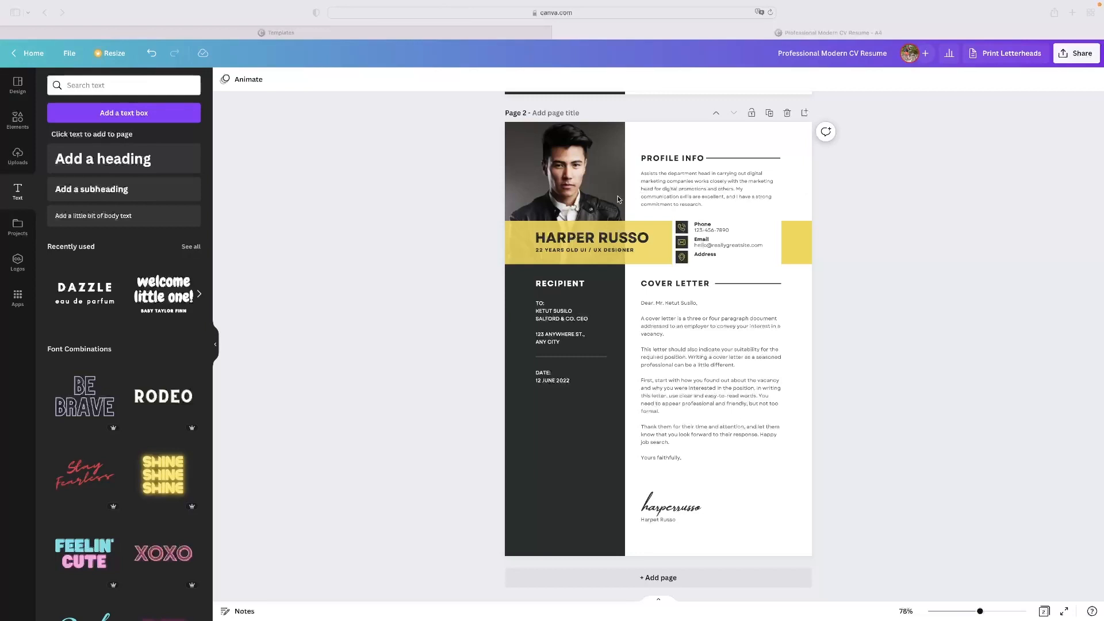
{"action": "mouse_move", "coordinate": [770, 253]}
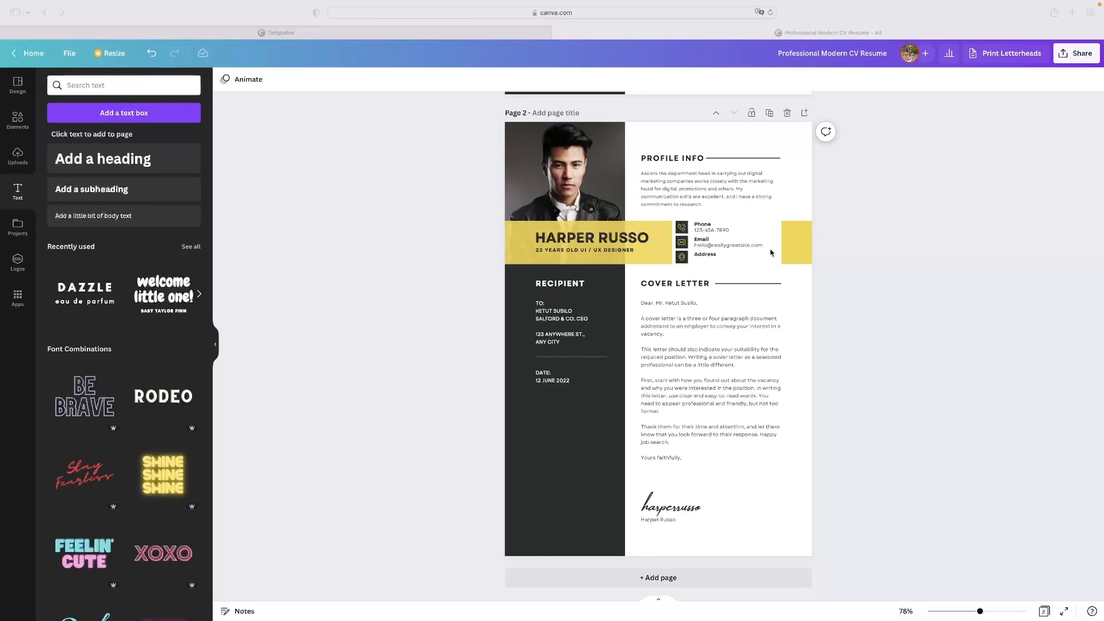
{"action": "mouse_move", "coordinate": [698, 373]}
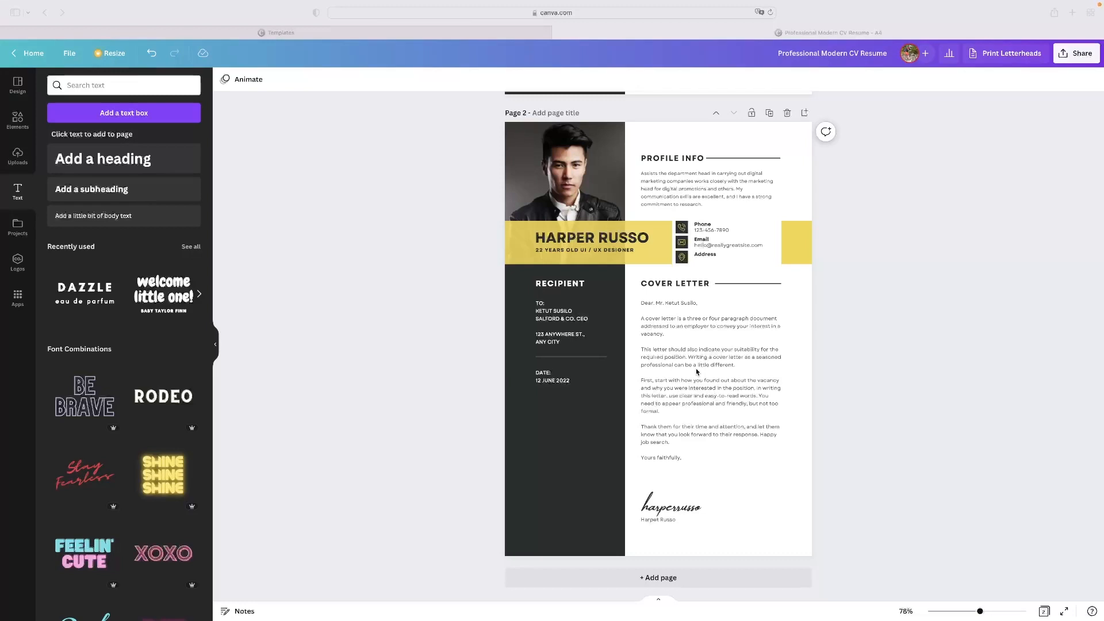
{"action": "mouse_move", "coordinate": [966, 606]}
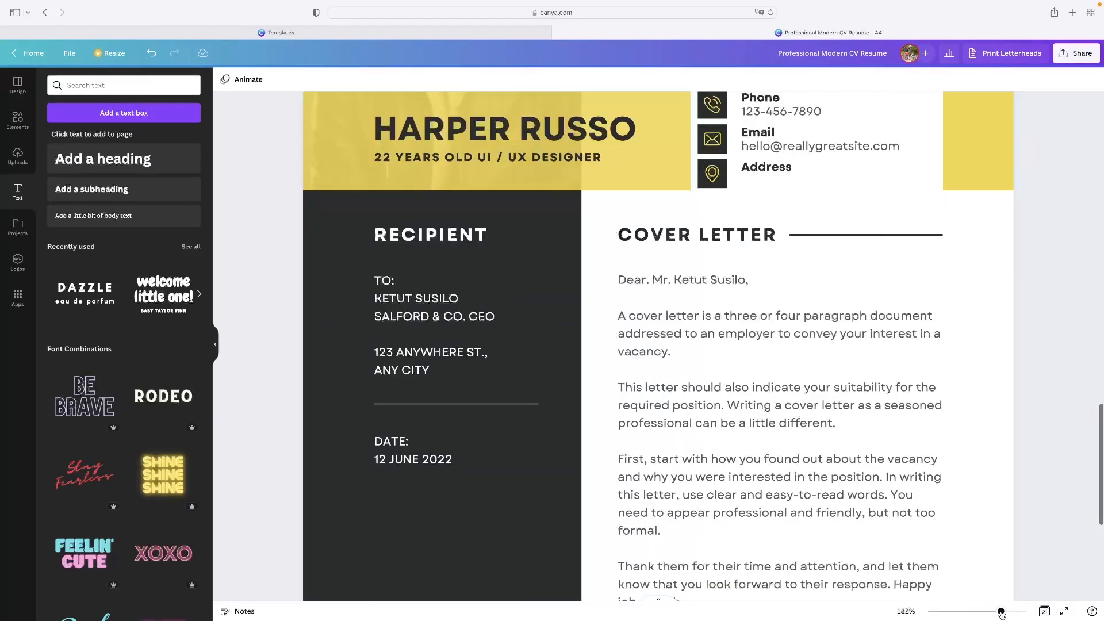
Zoom in to about 185% and enter the cover letter text box for editing.
{"action": "left_click", "coordinate": [1000, 611]}
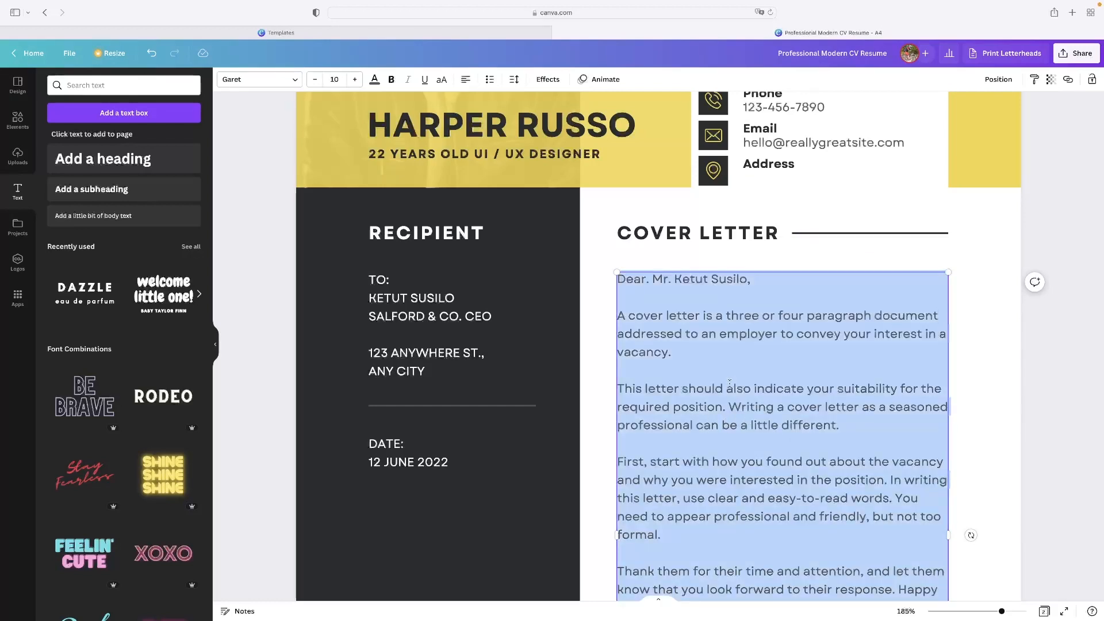
Select the word 'indicate' in the cover letter's second paragraph.
{"action": "left_click", "coordinate": [822, 425]}
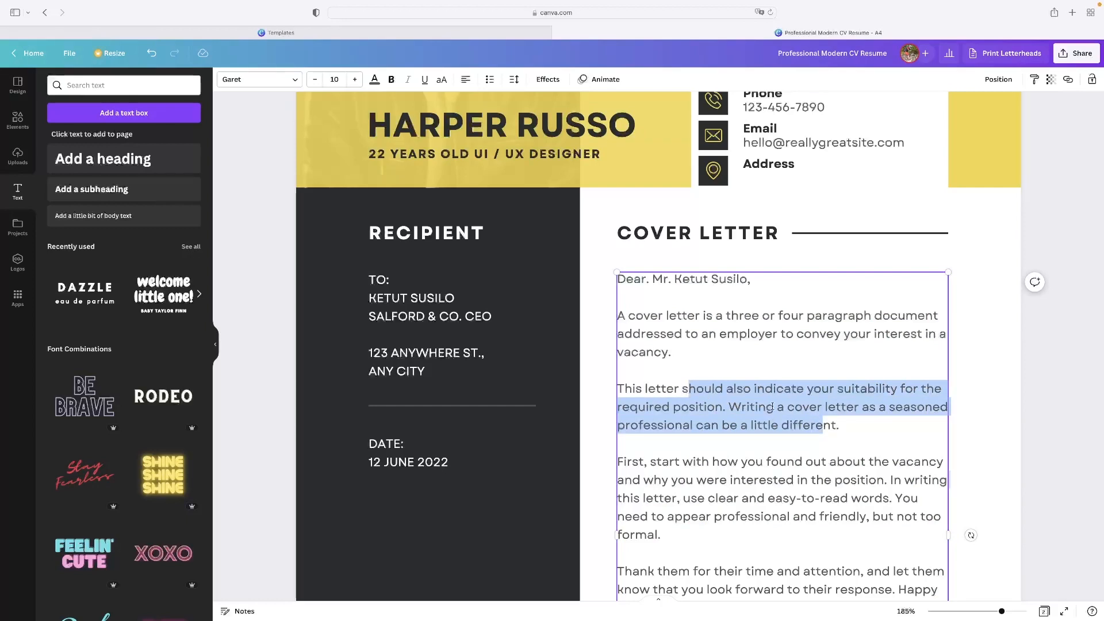
{"action": "double_click", "coordinate": [778, 388]}
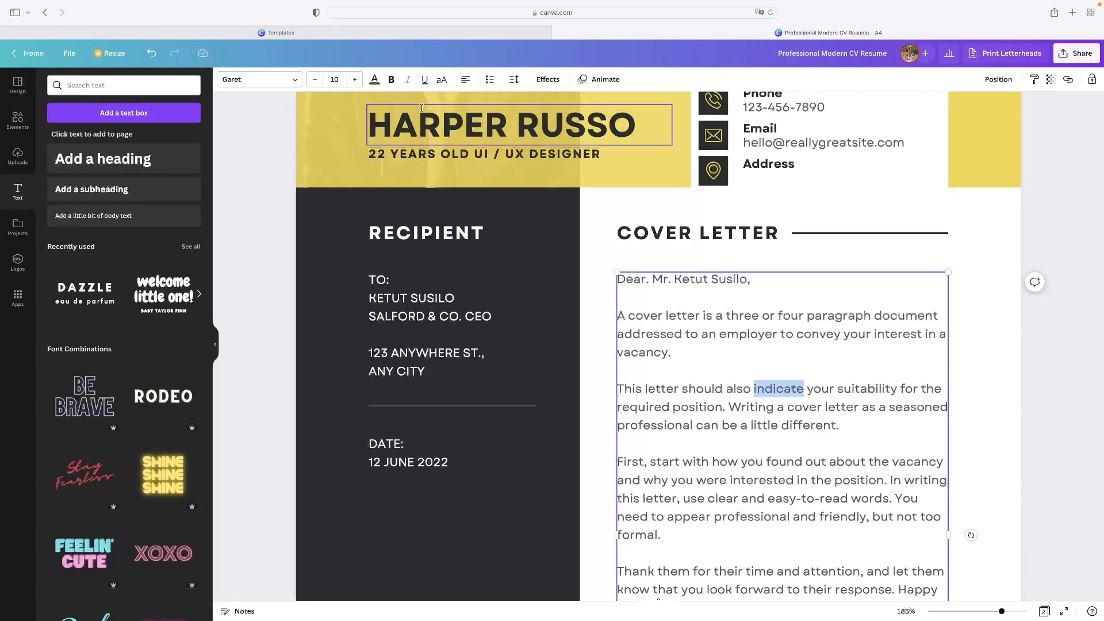
{"action": "mouse_move", "coordinate": [391, 80]}
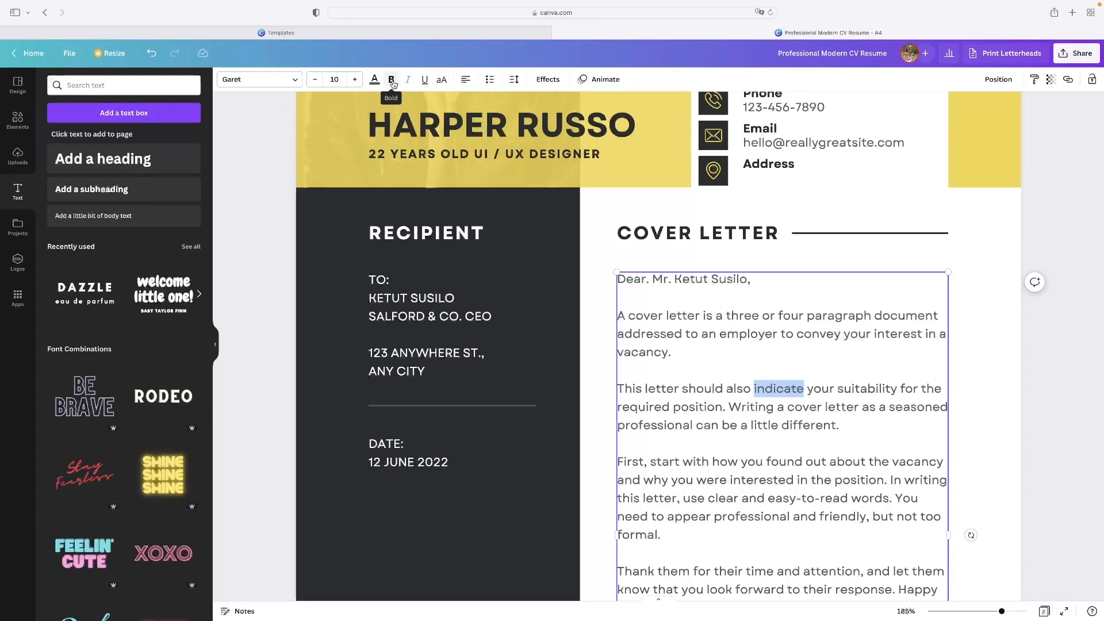
Apply Bold to the word 'indicate' and zoom back out.
{"action": "left_click", "coordinate": [391, 79]}
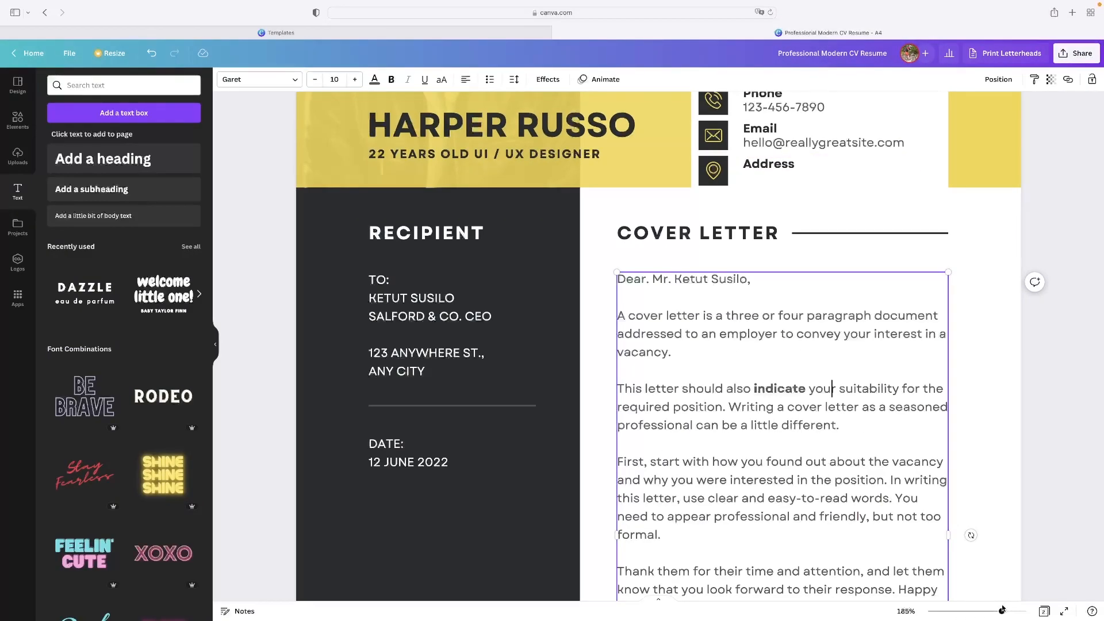
{"action": "scroll", "scroll_direction": "down", "scroll_amount": 3}
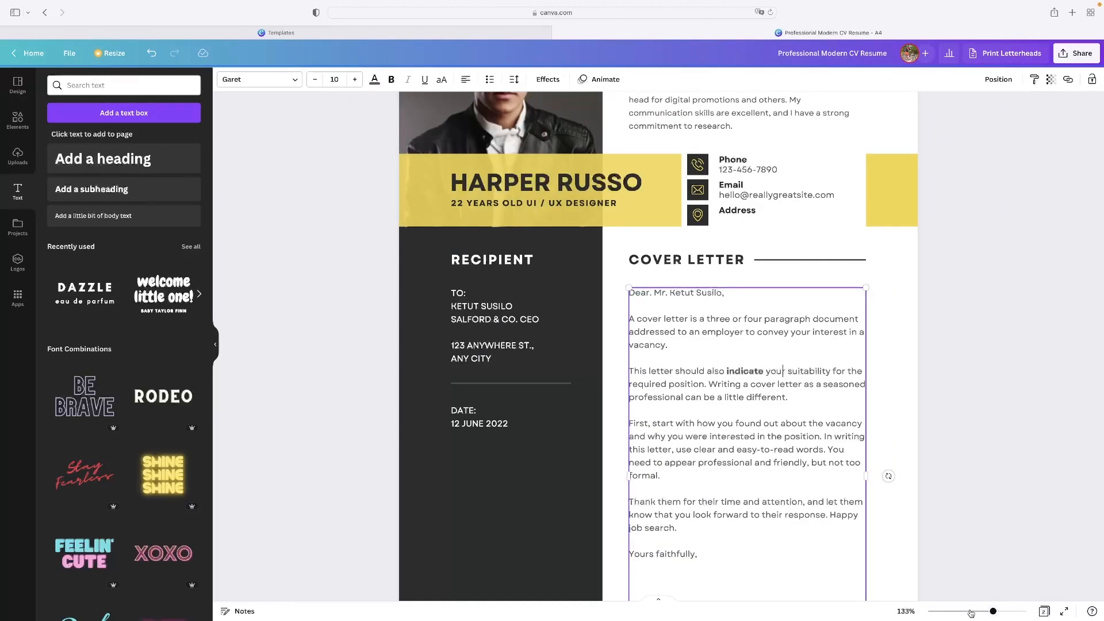